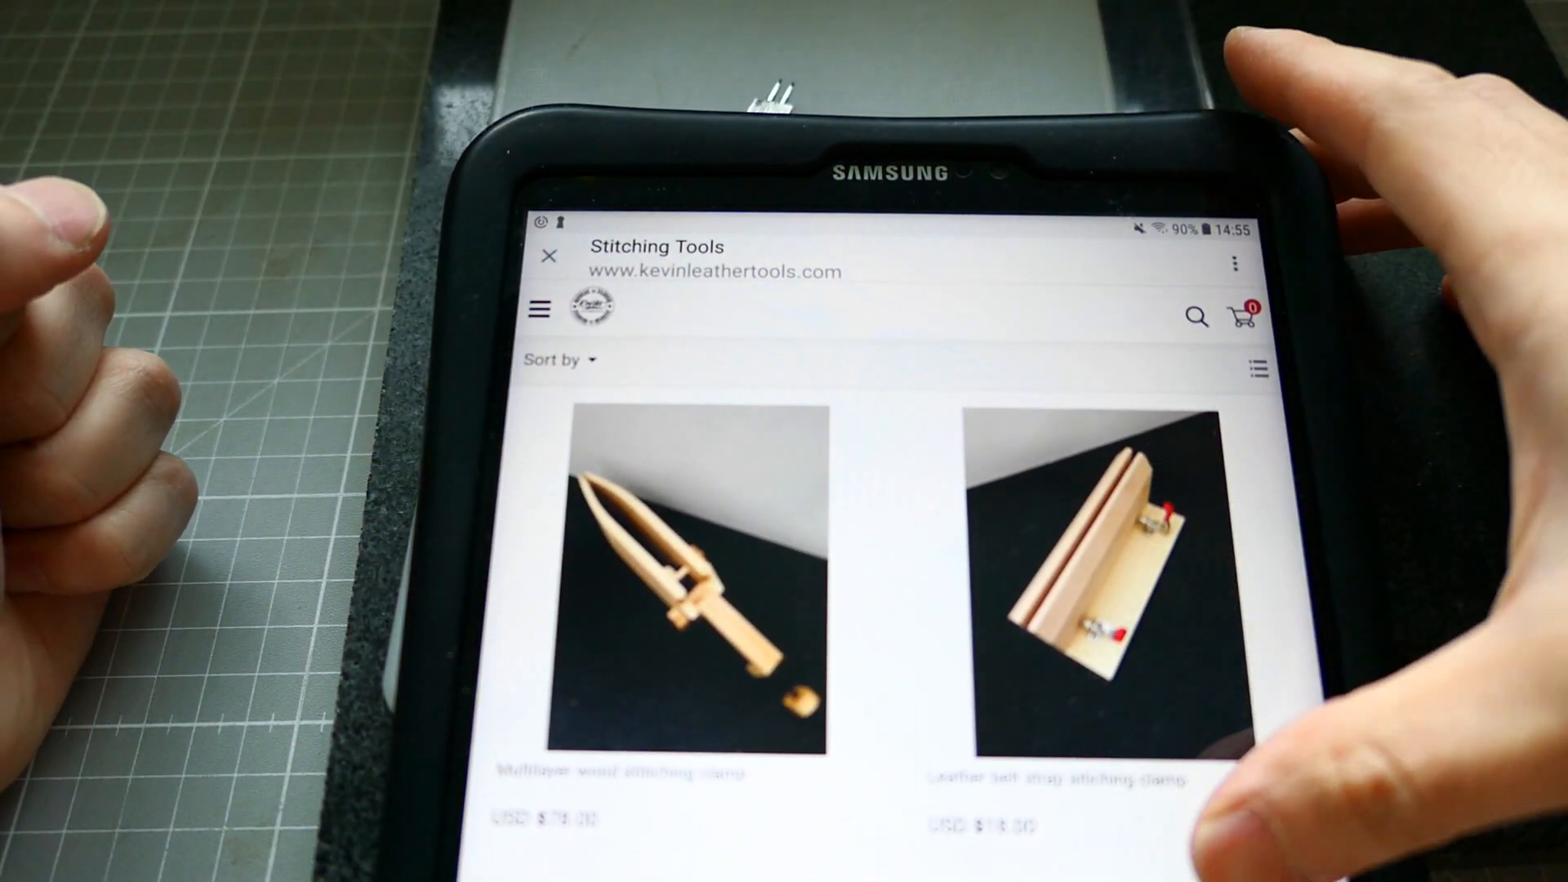
scroll("down", 3)
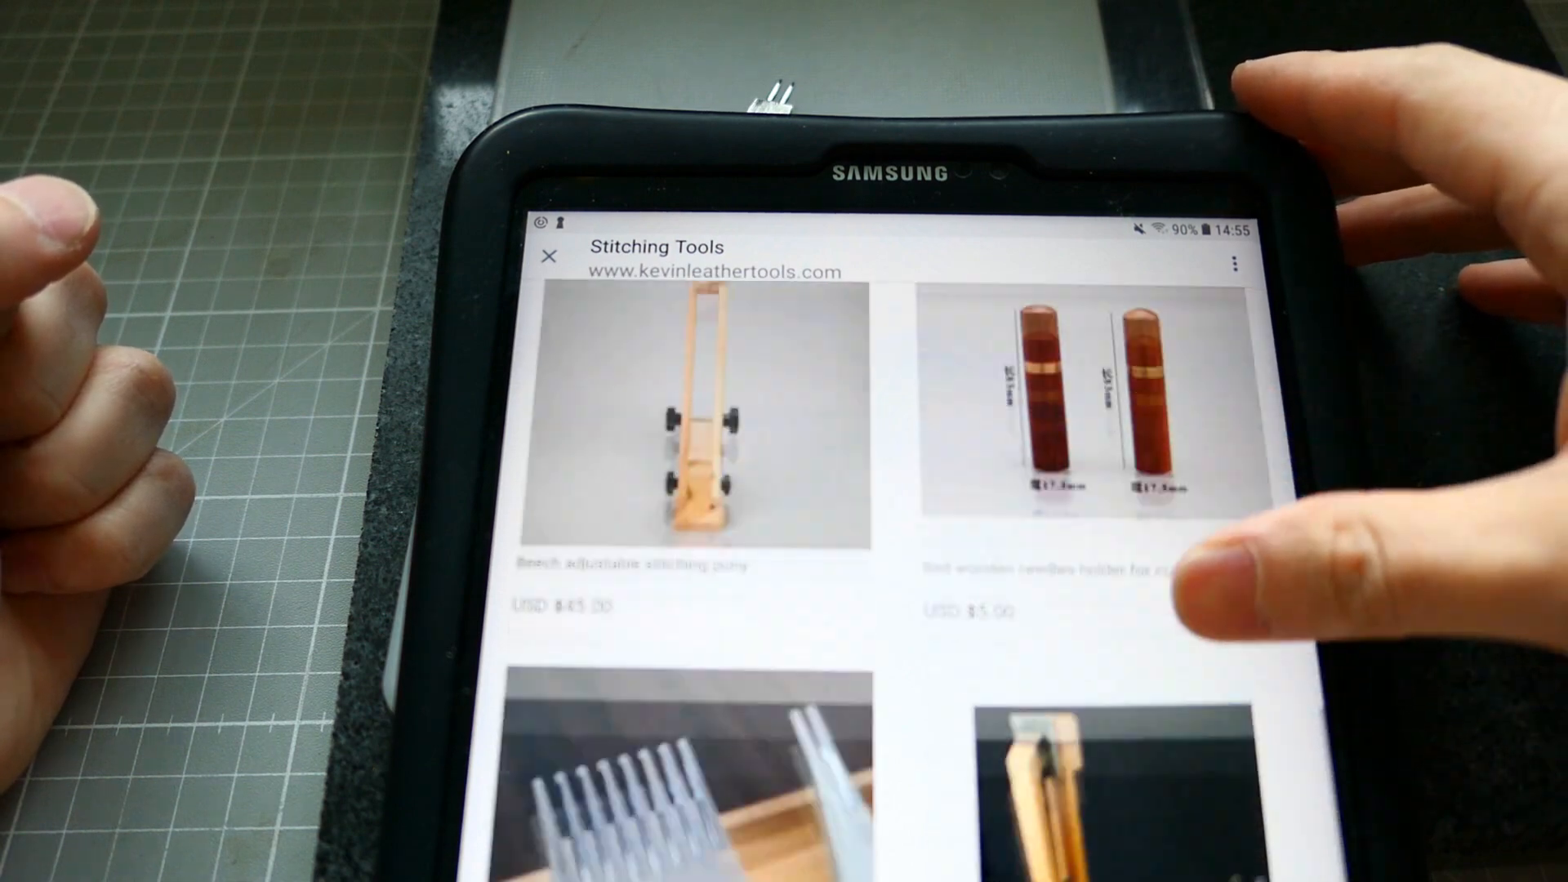
scroll("down", 3)
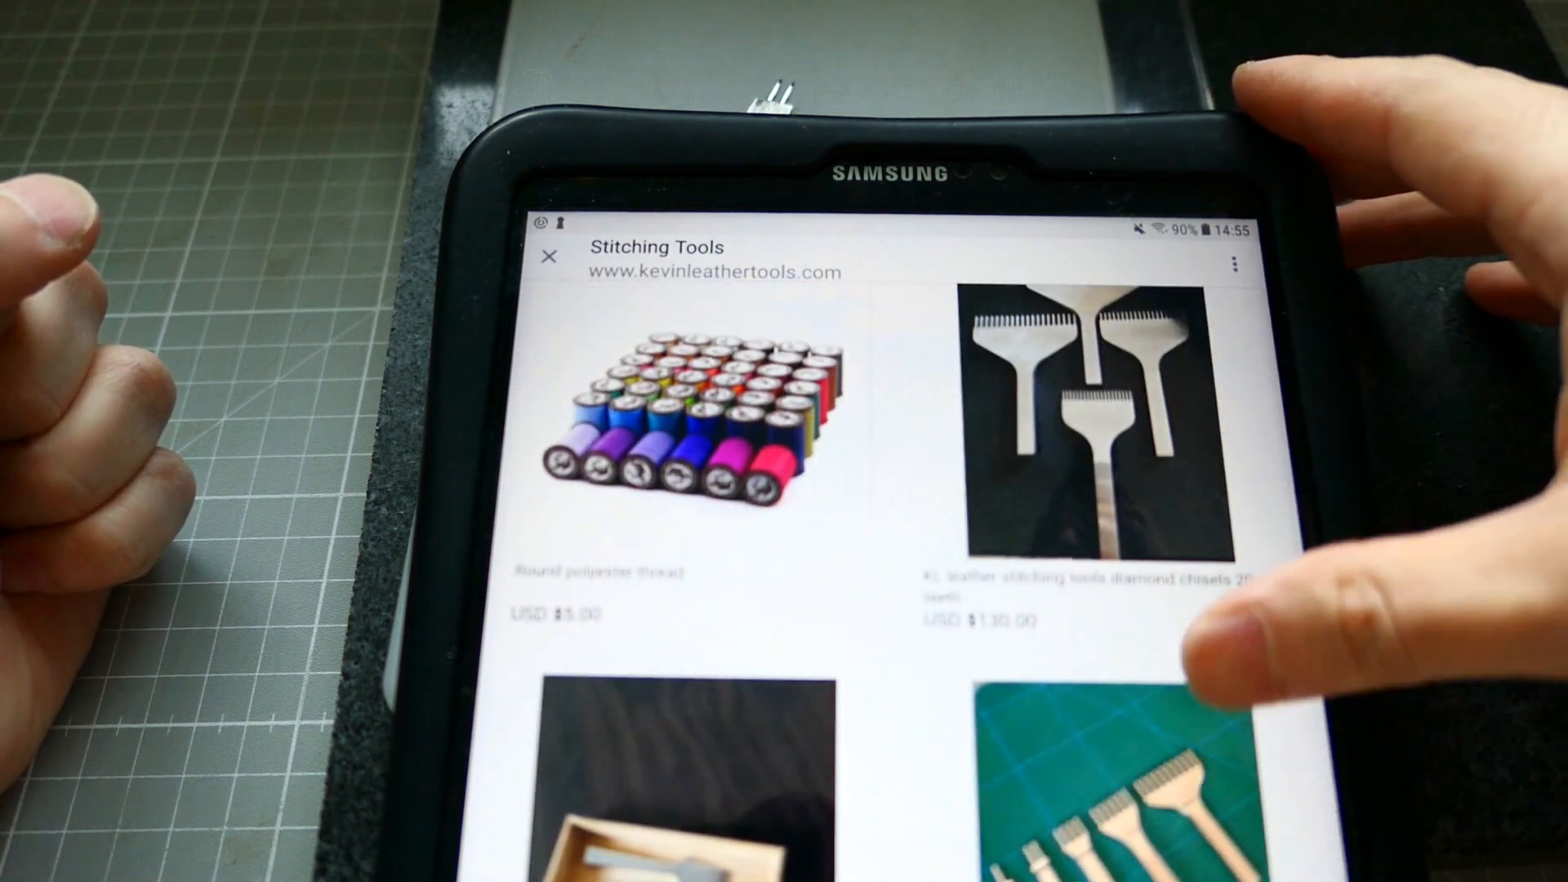
scroll("down", 3)
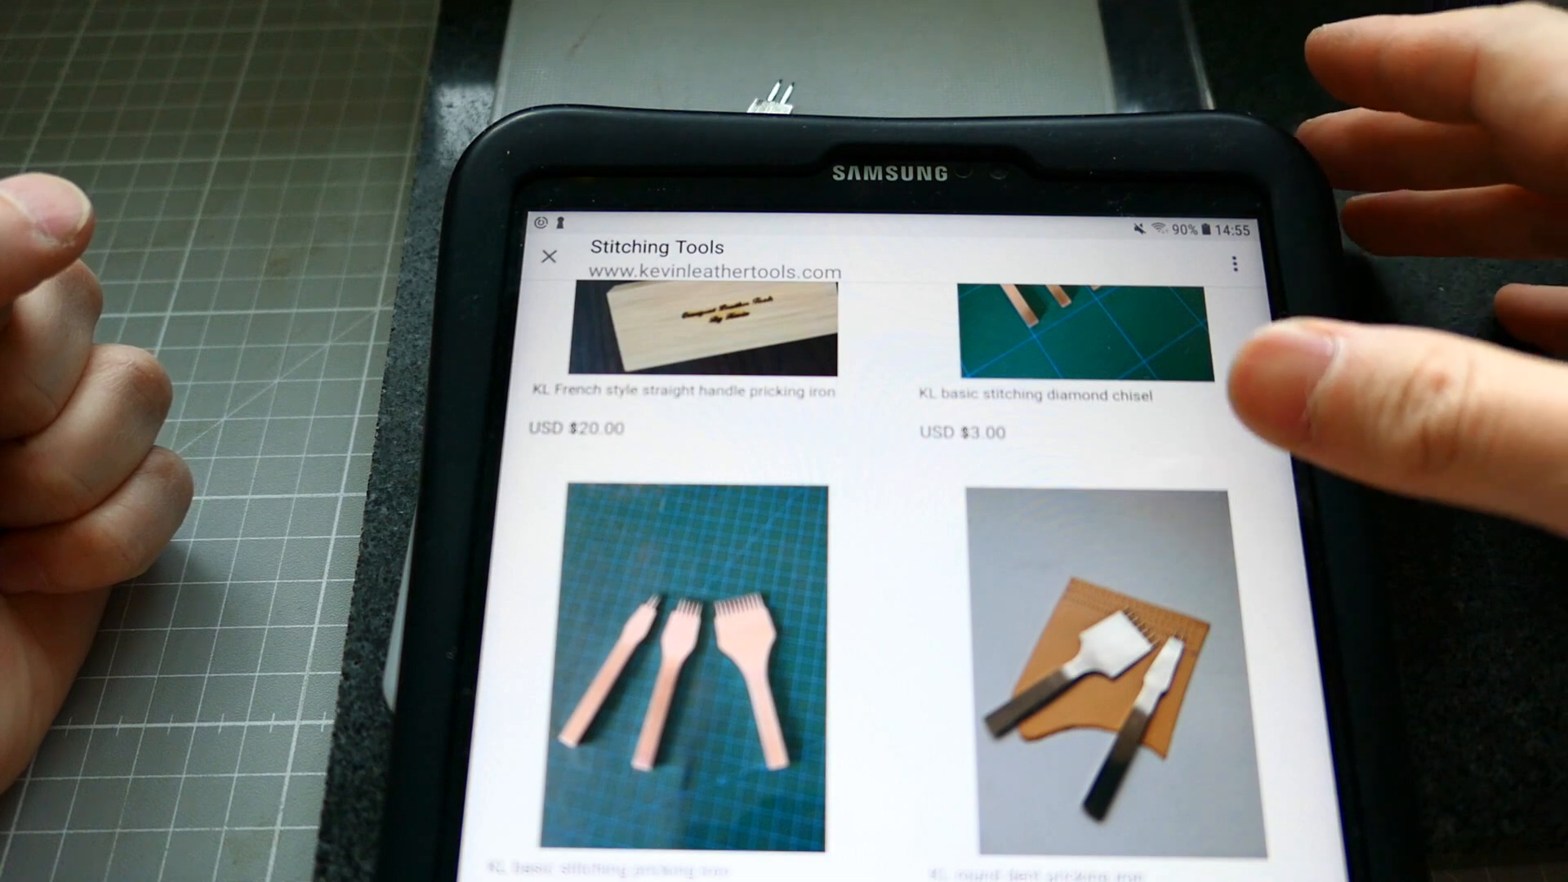